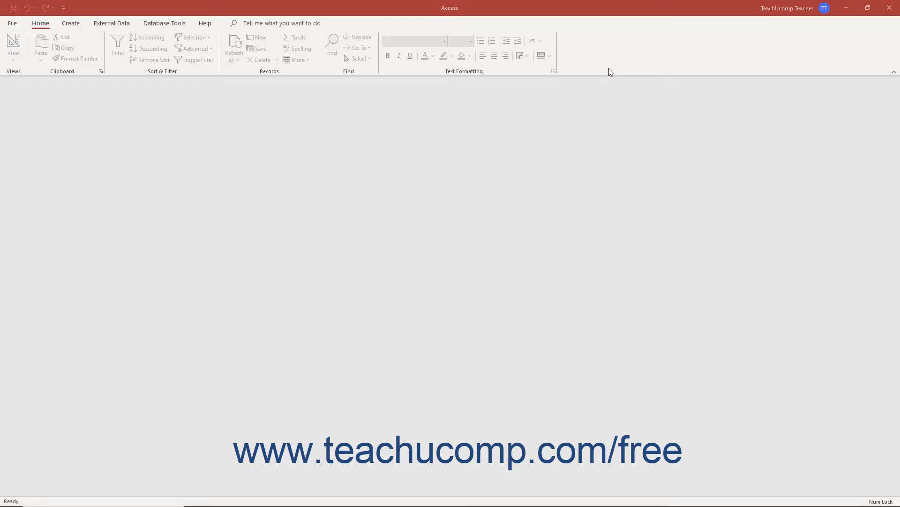
mouse_move(395, 299)
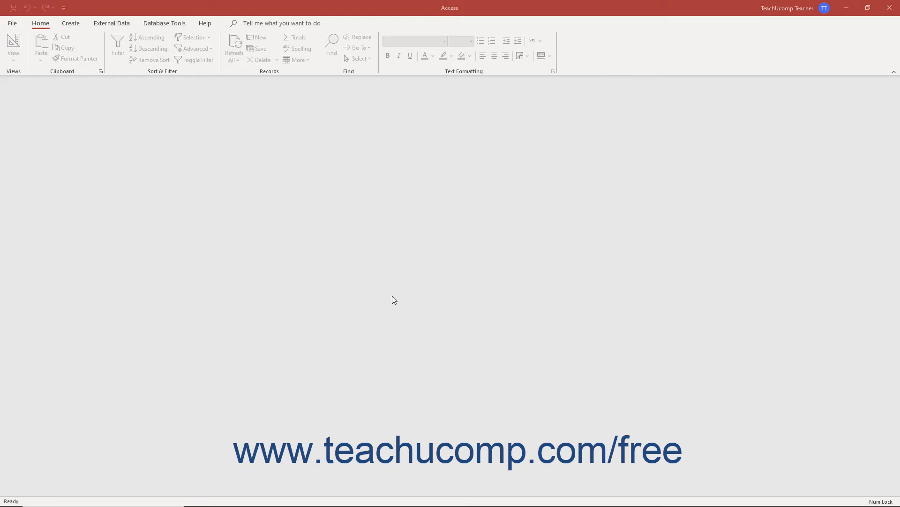
mouse_move(491, 131)
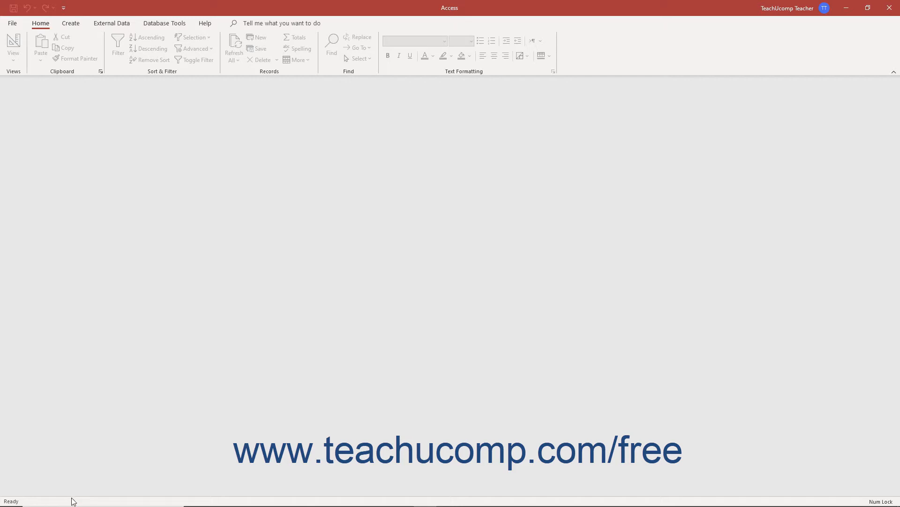
mouse_move(110, 282)
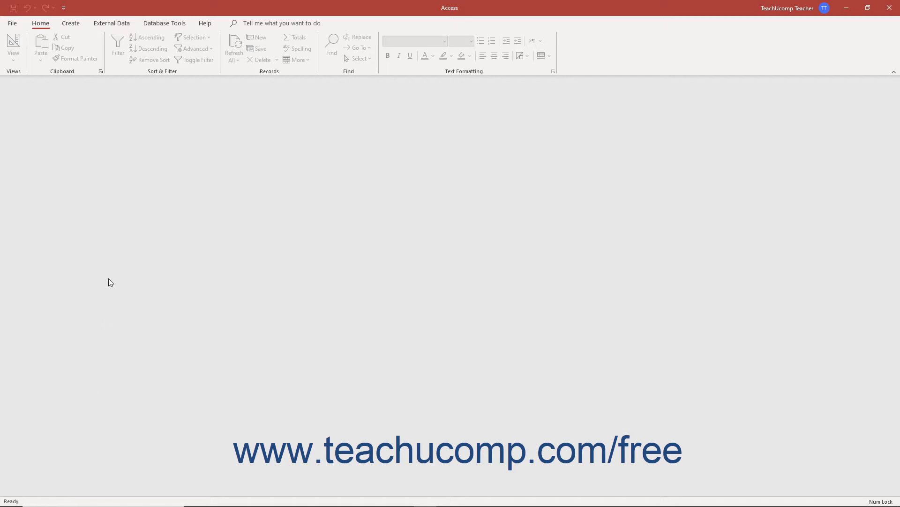
Step: Open Northwind.accdb and log in through the Login dialog
left_click(12, 23)
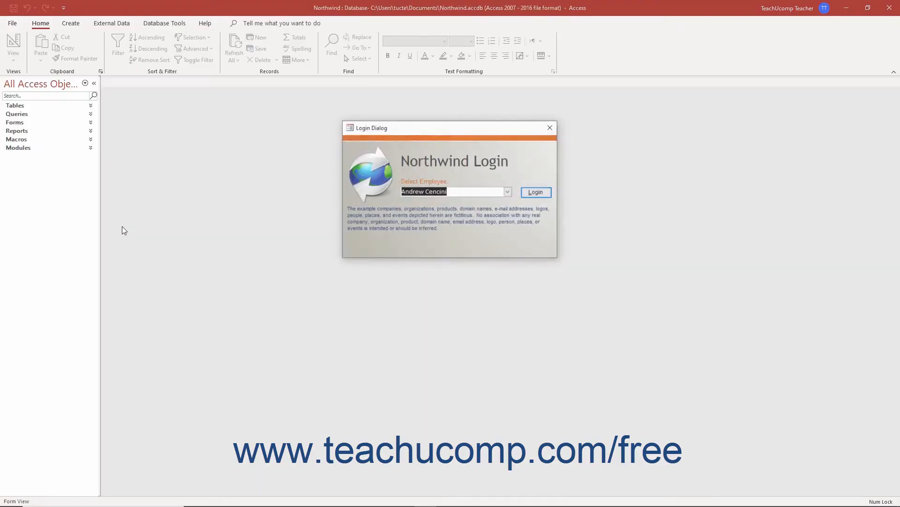
left_click(535, 192)
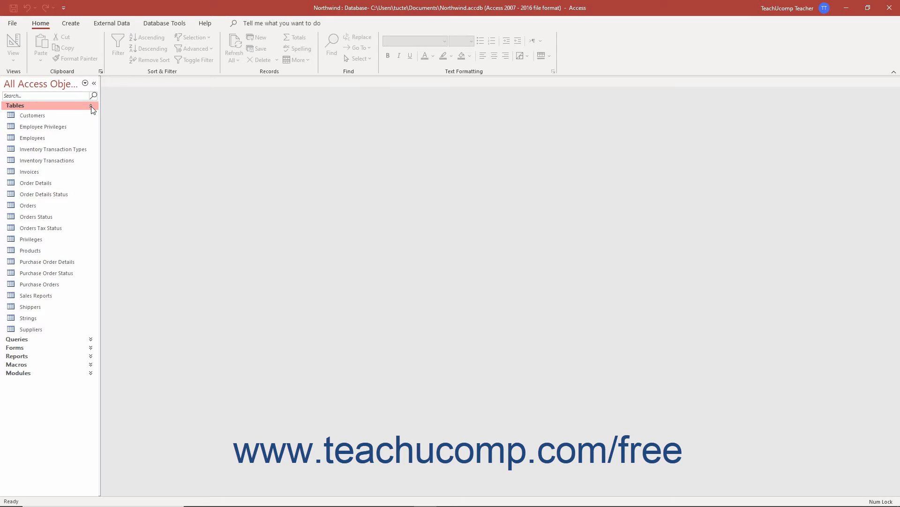
left_click(85, 84)
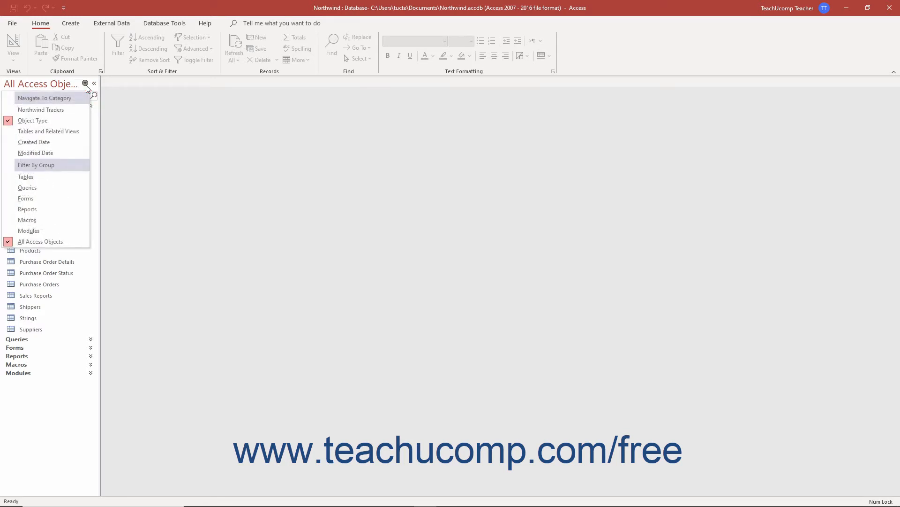
mouse_move(28, 188)
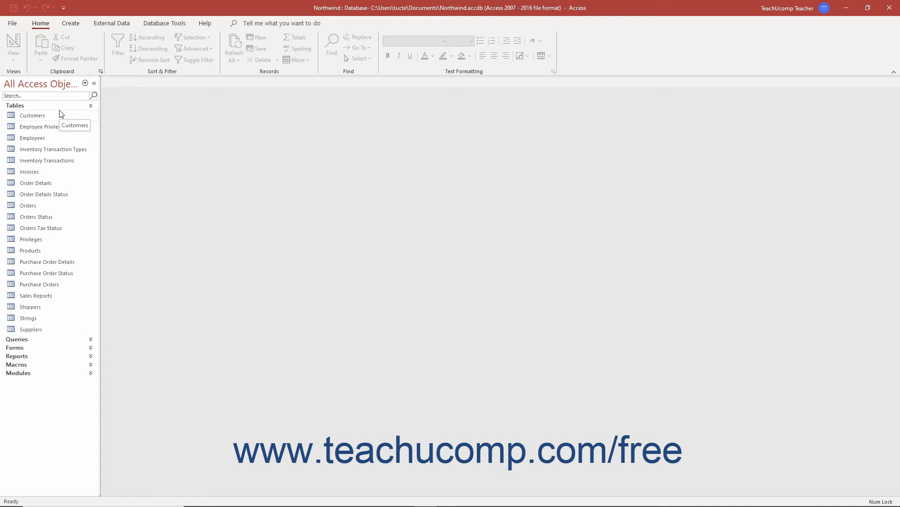
Step: Open the Customers table in Datasheet View from the Navigation Pane
double_click(33, 114)
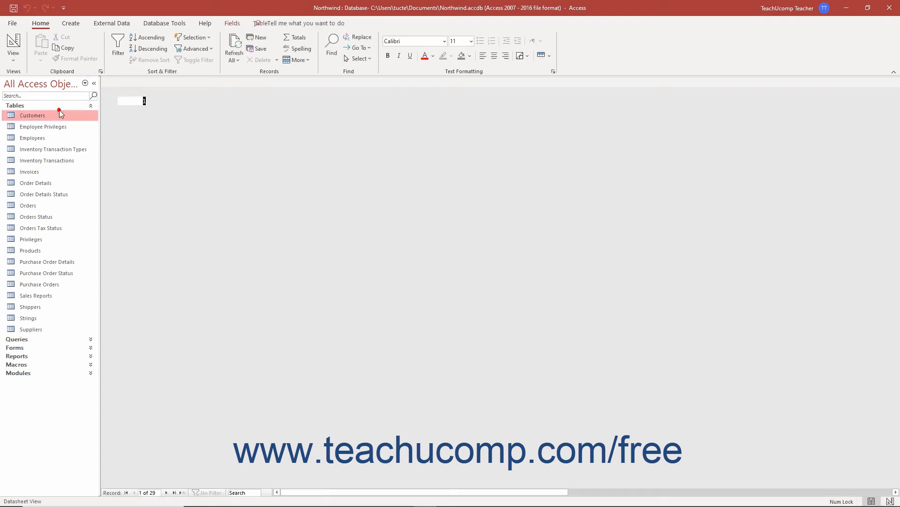
double_click(33, 114)
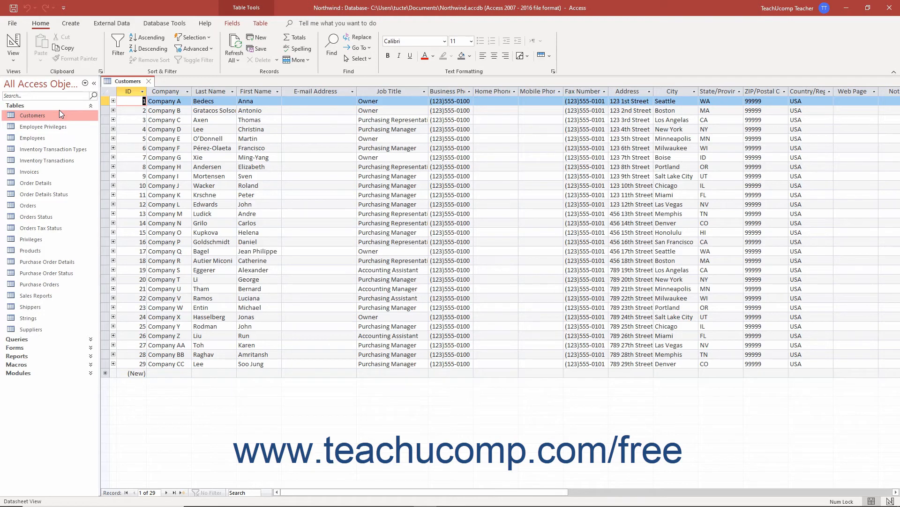
left_click(142, 92)
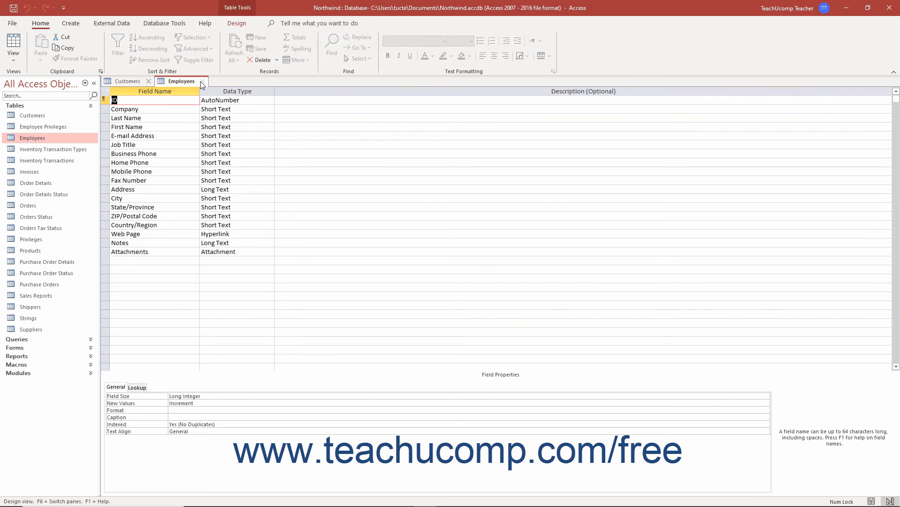
left_click(126, 81)
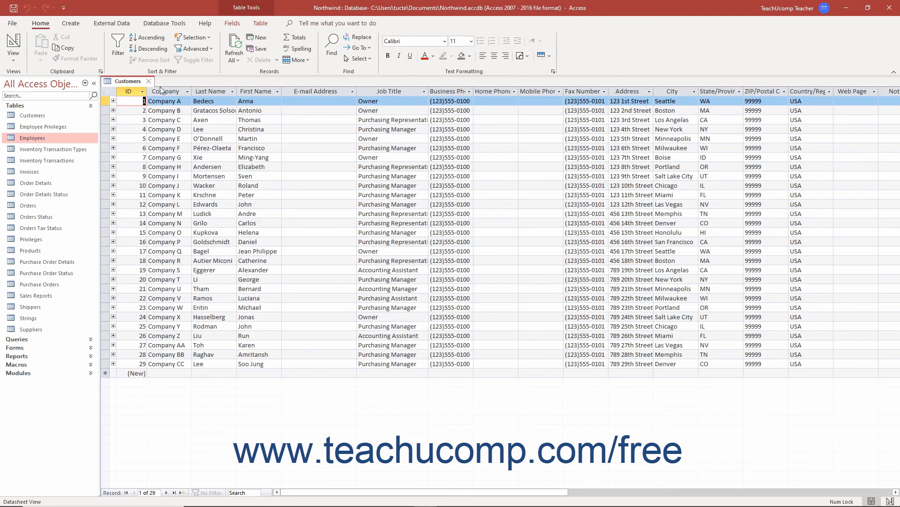